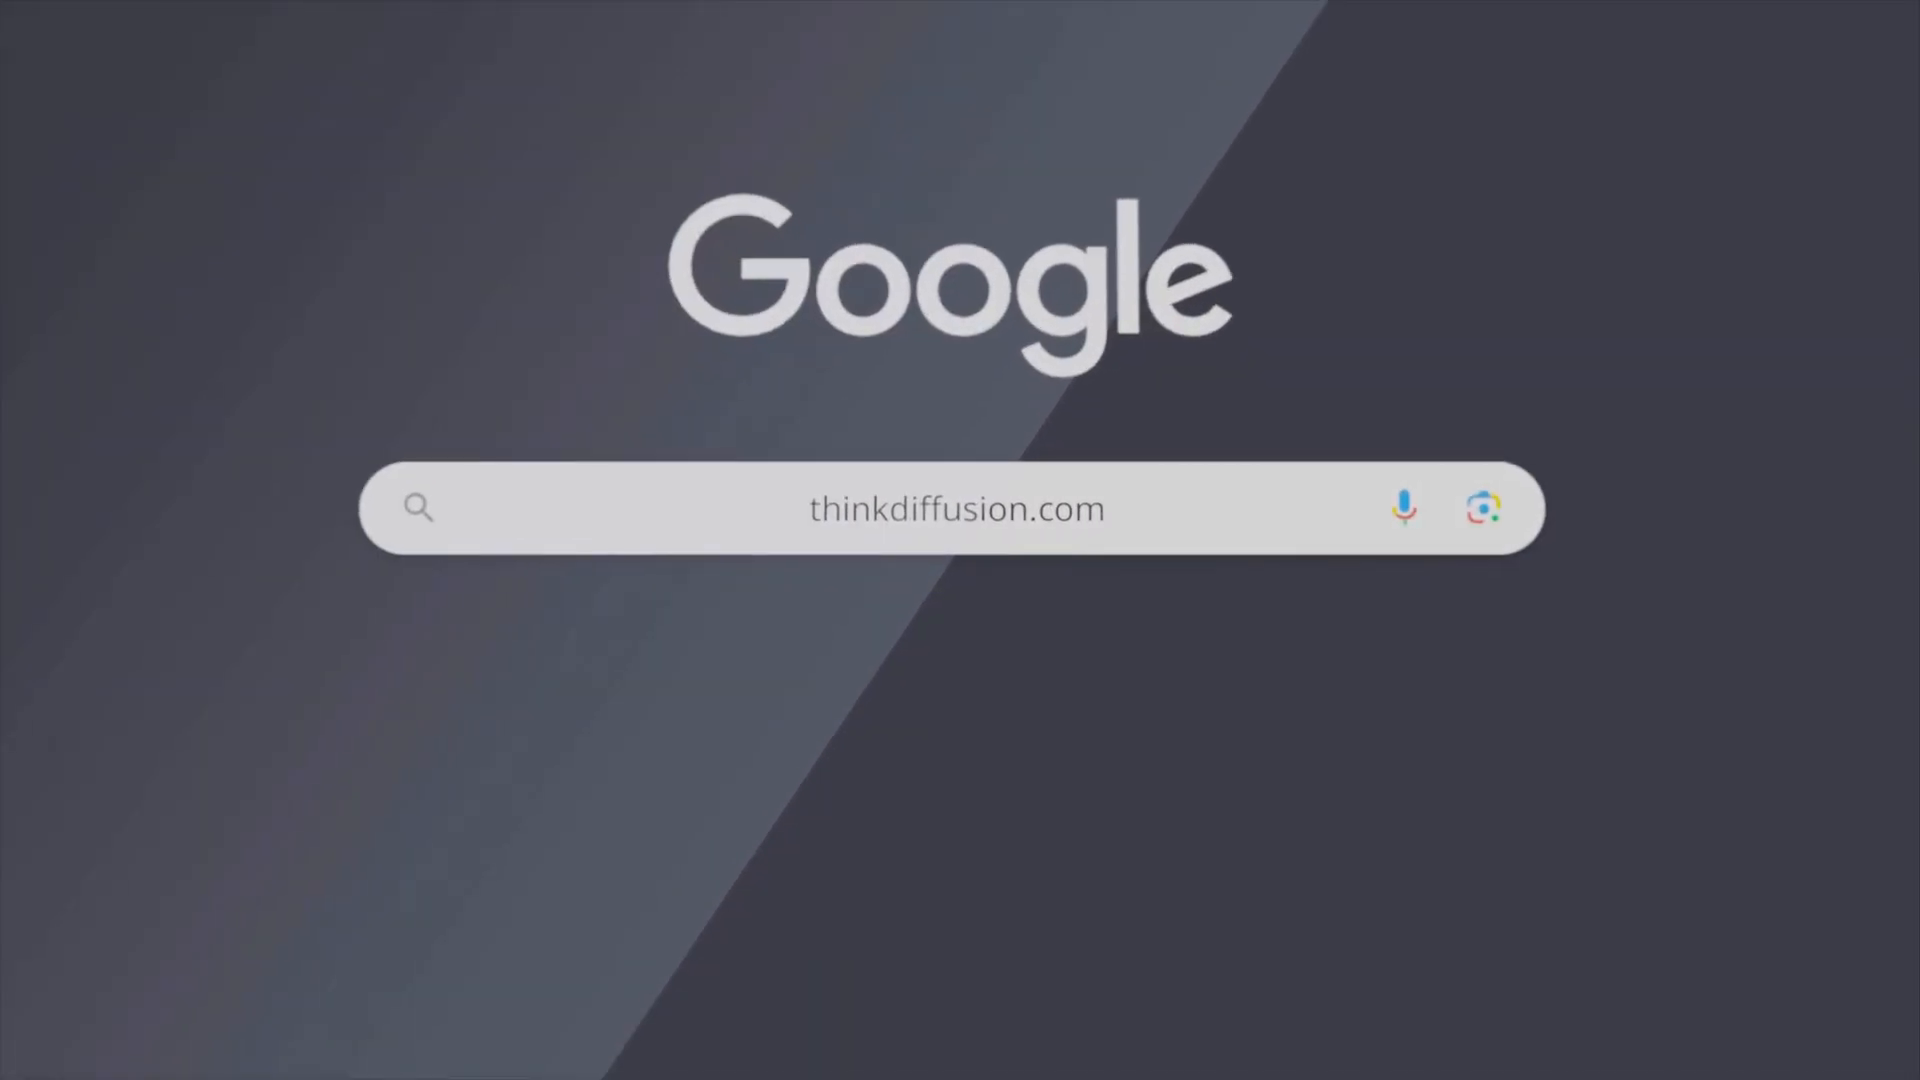
# Search Google for thinkdiffusion.com to reach the ThinkDiffusion homepage.
pyautogui.press('Return')
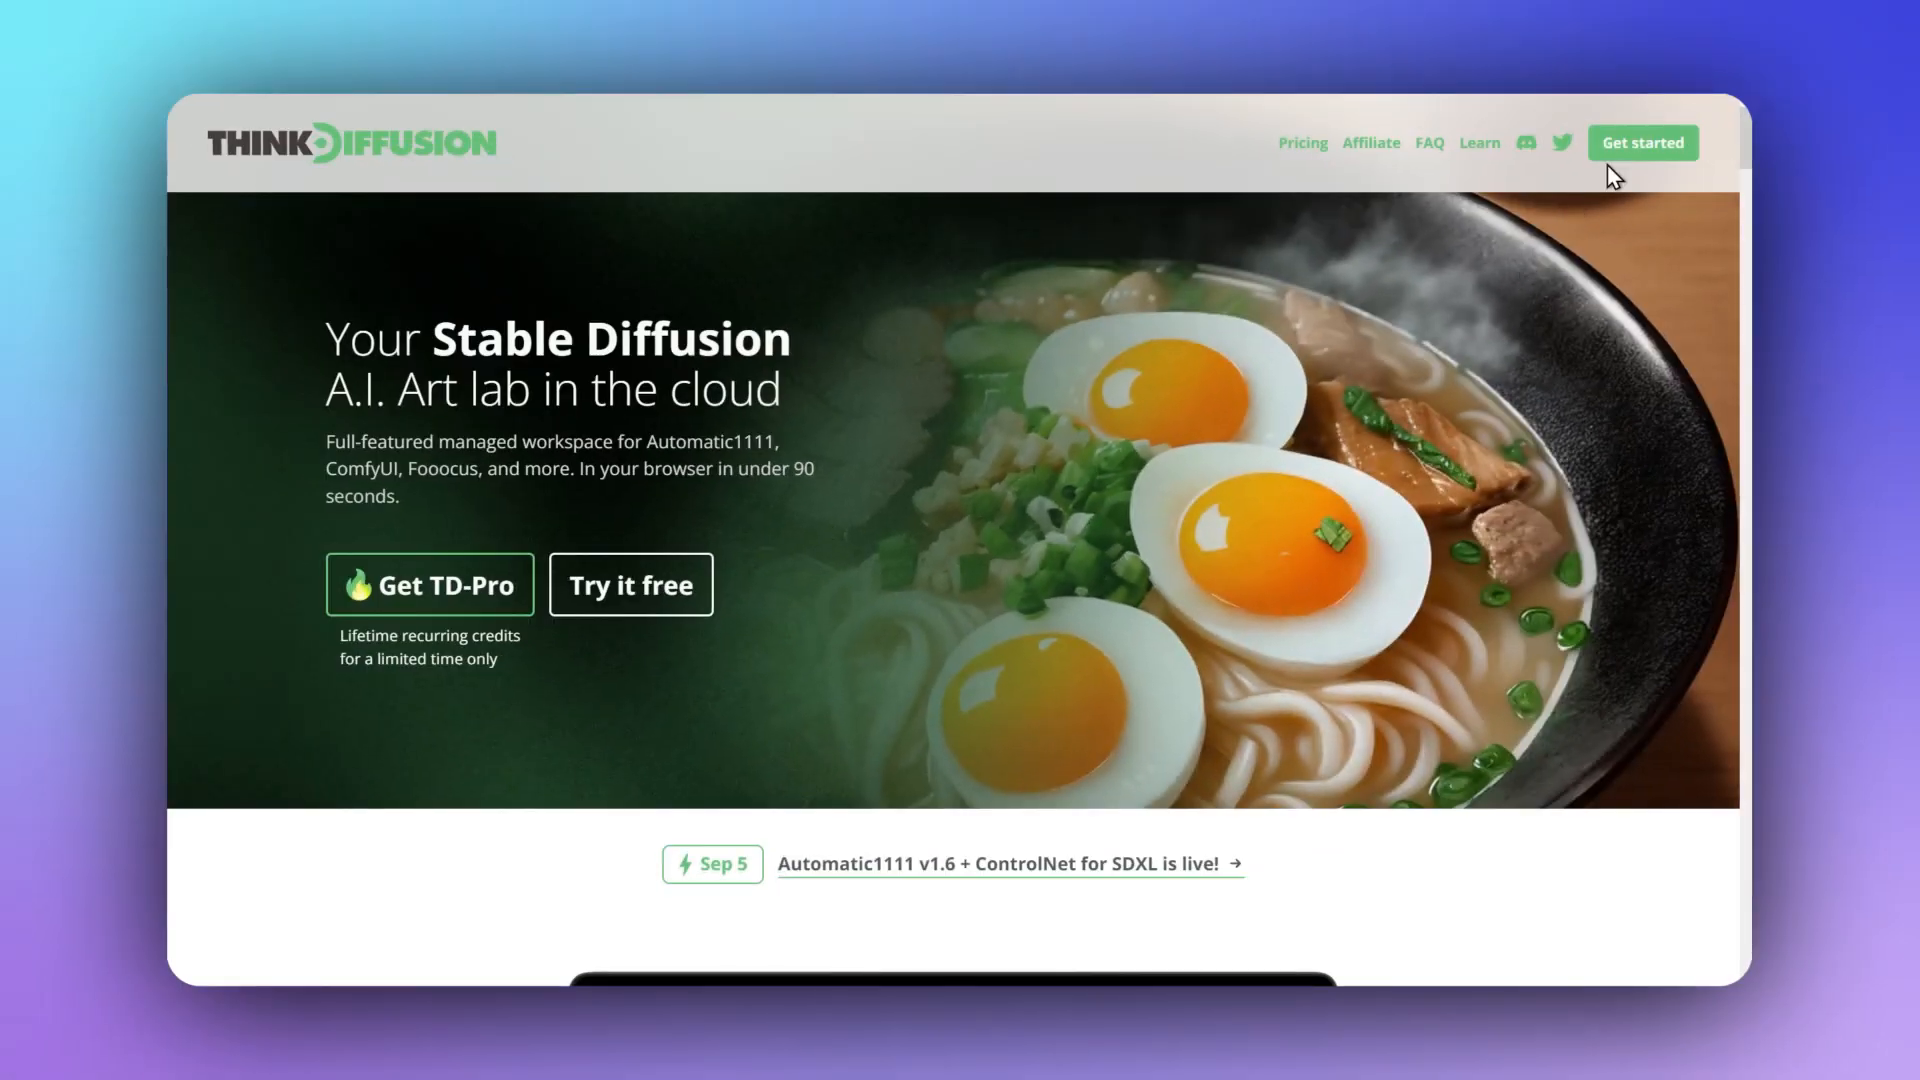
# Launch a RAPID A1111 machine, keeping the 01:00 auto-stop timer.
pyautogui.click(1642, 142)
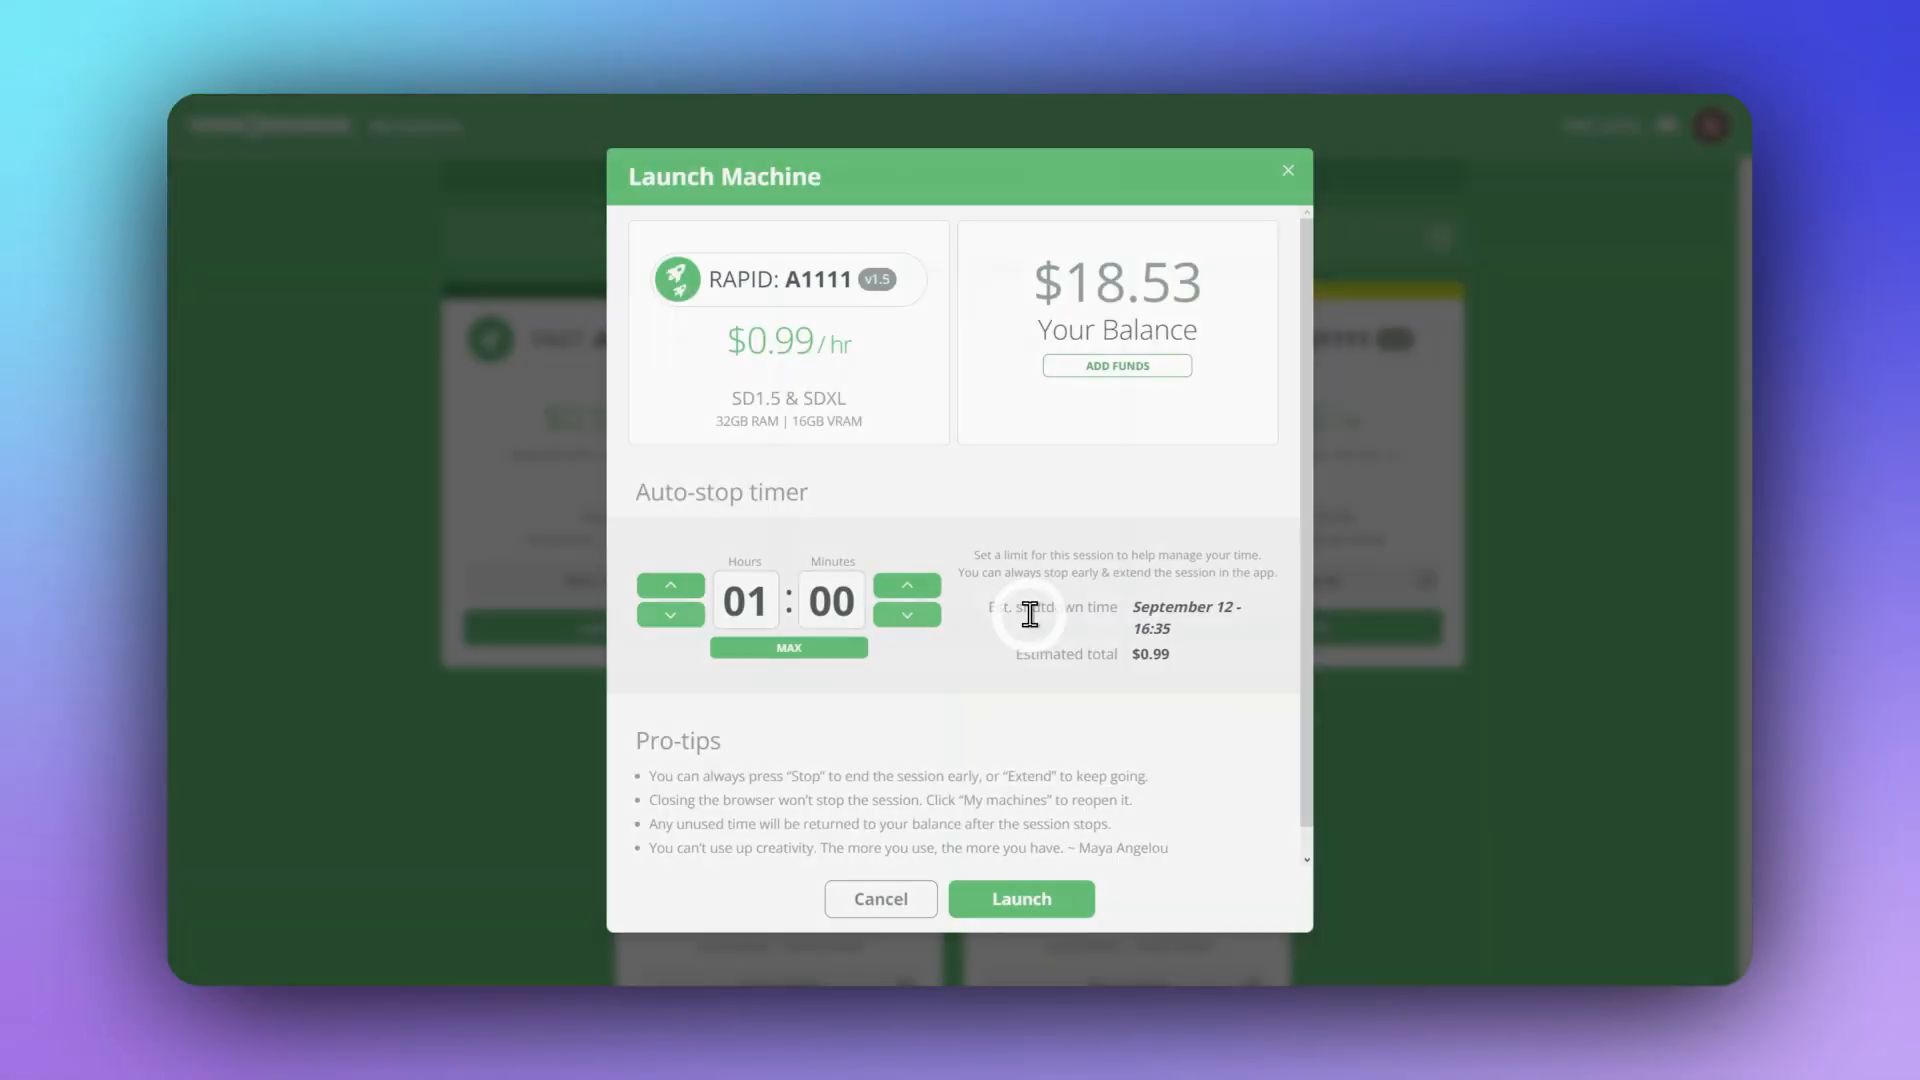
pyautogui.moveTo(1021, 744)
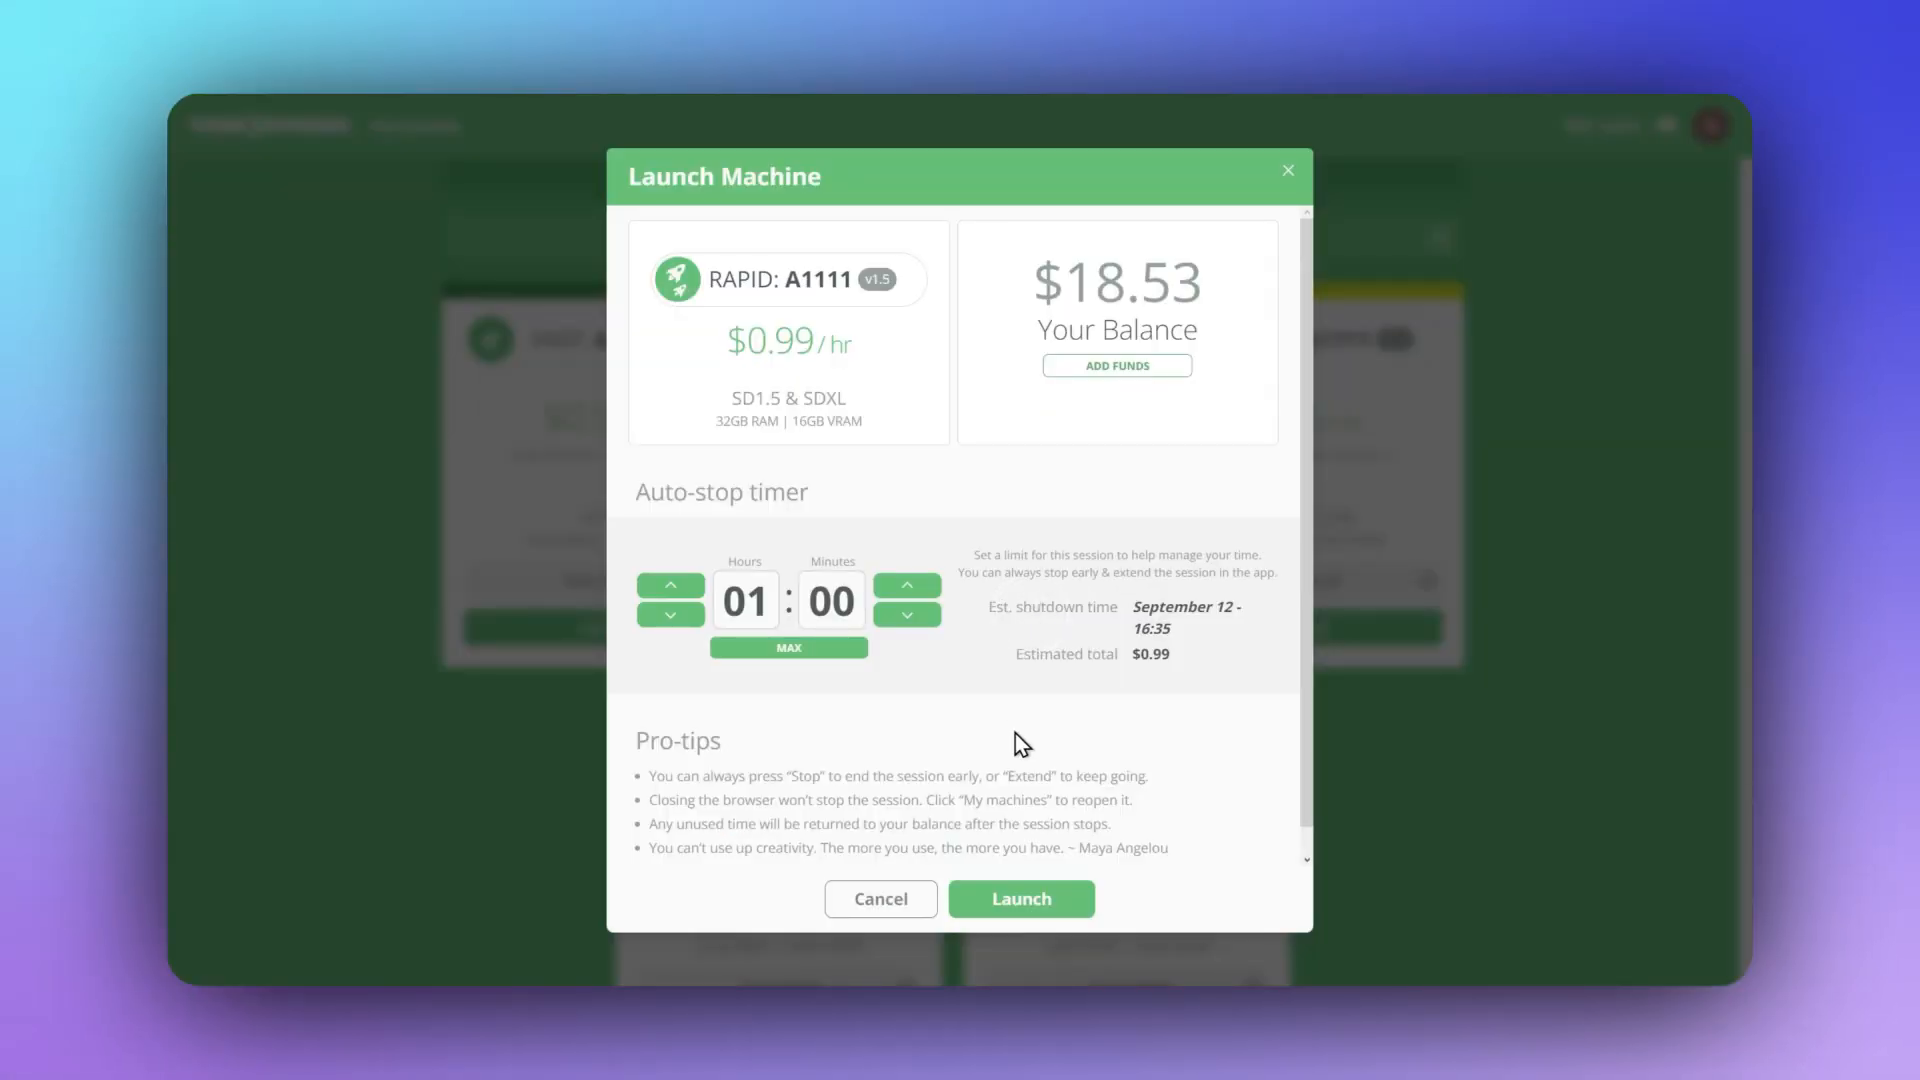
pyautogui.click(1020, 898)
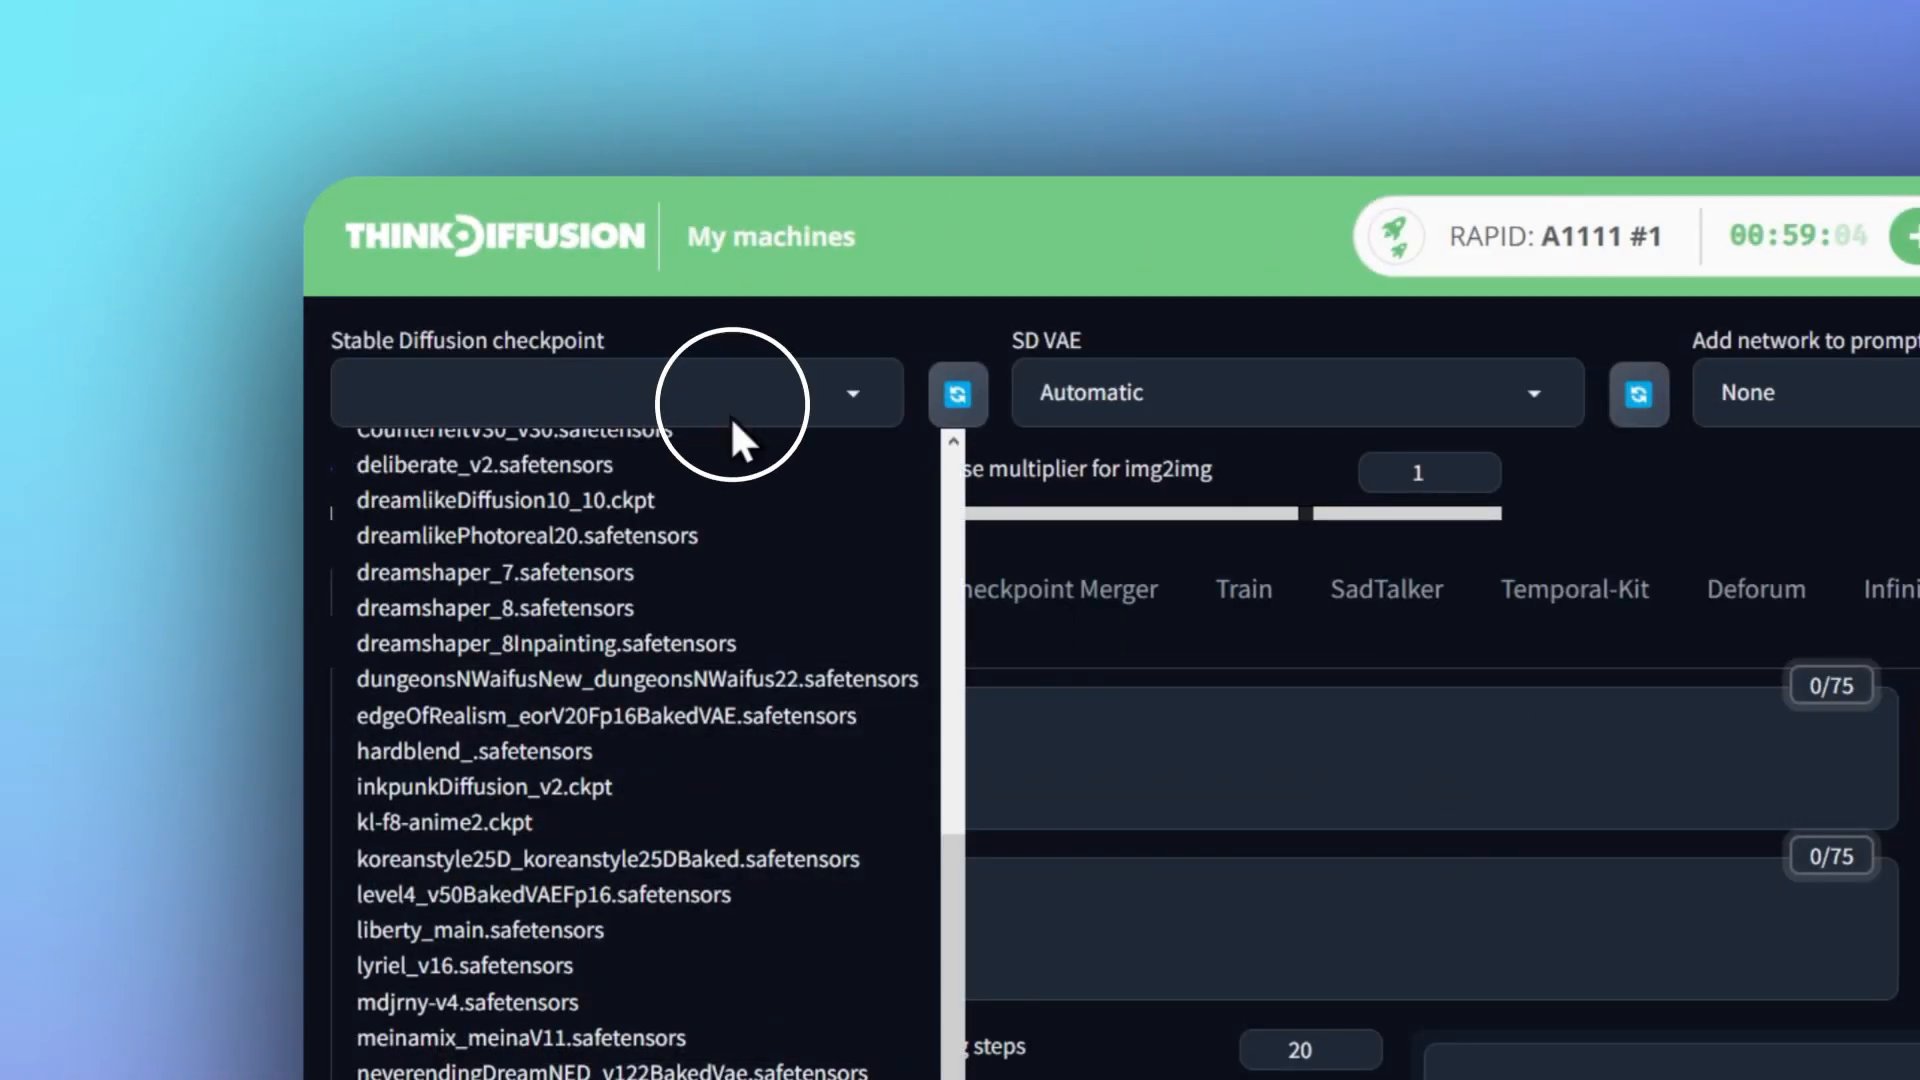
pyautogui.scroll(-3)
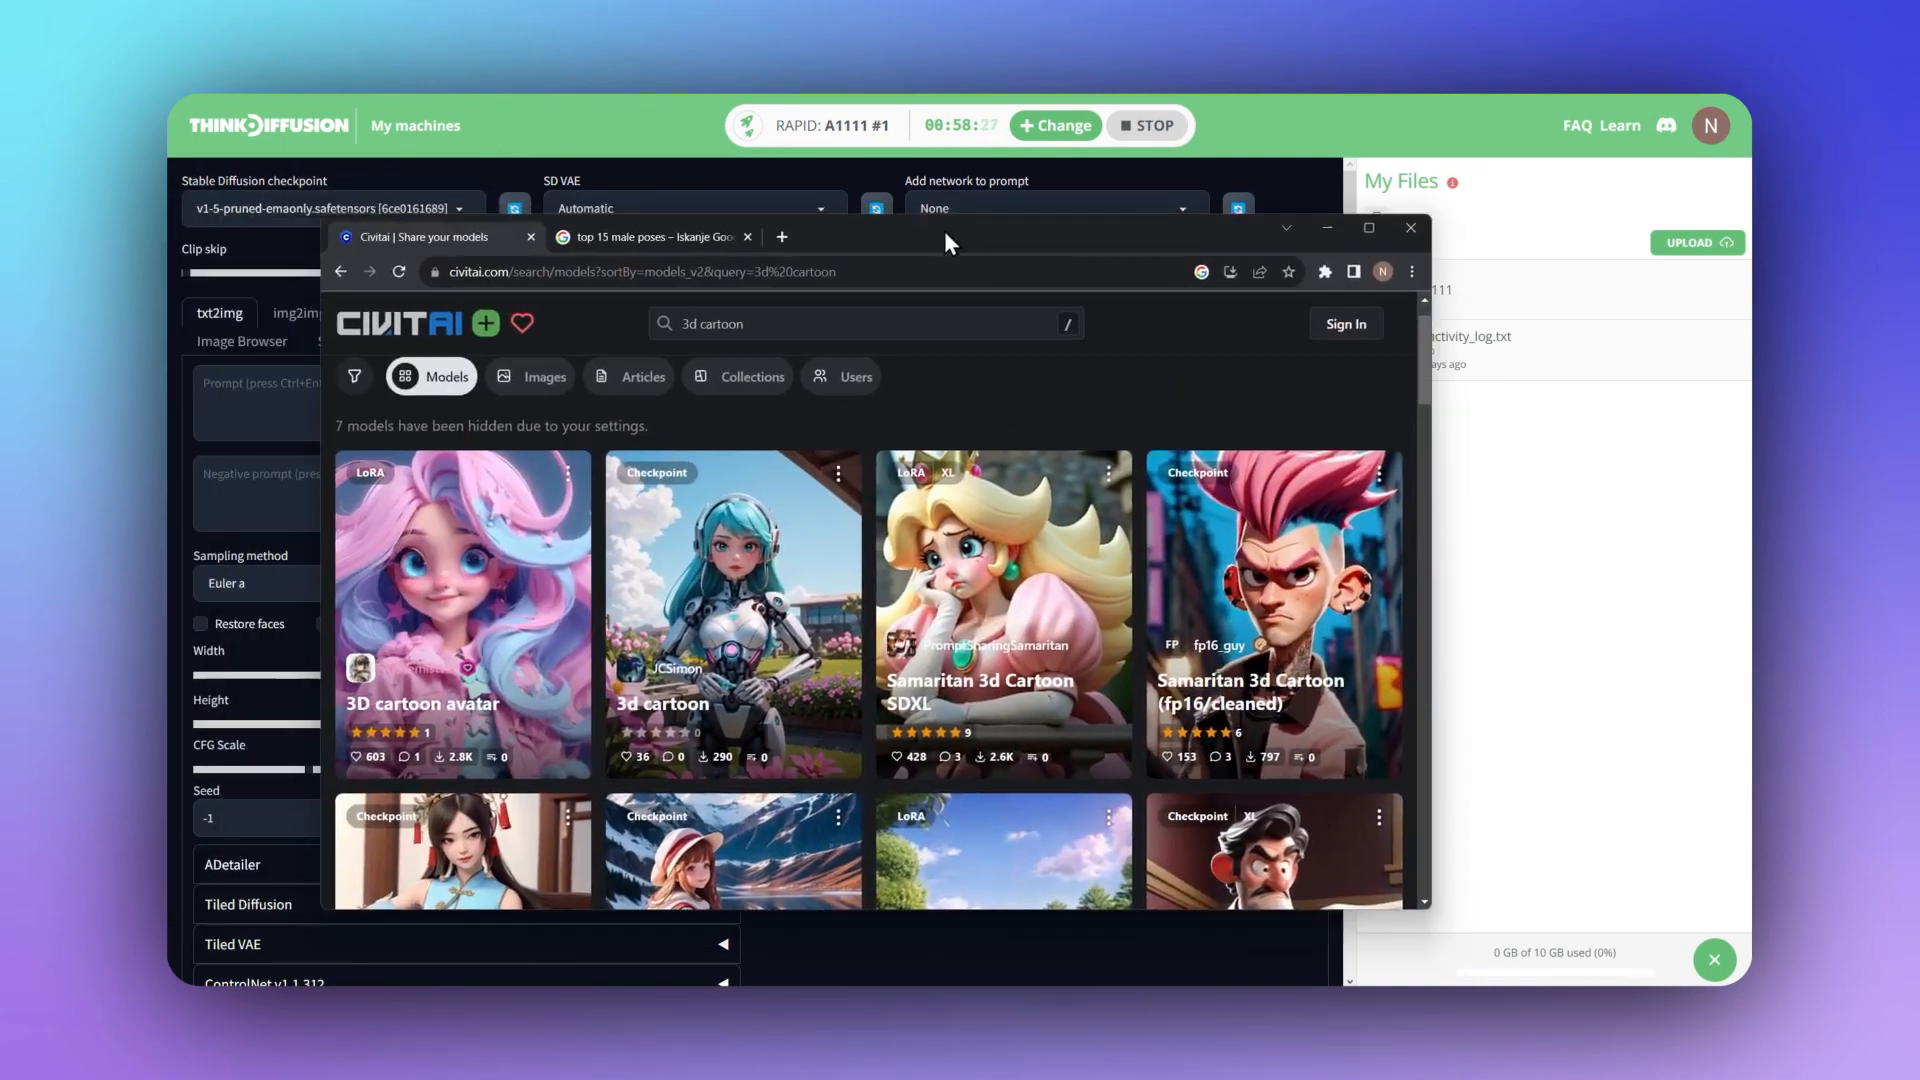
# Scroll through the Civitai '3d cartoon' model search results.
pyautogui.scroll(-3)
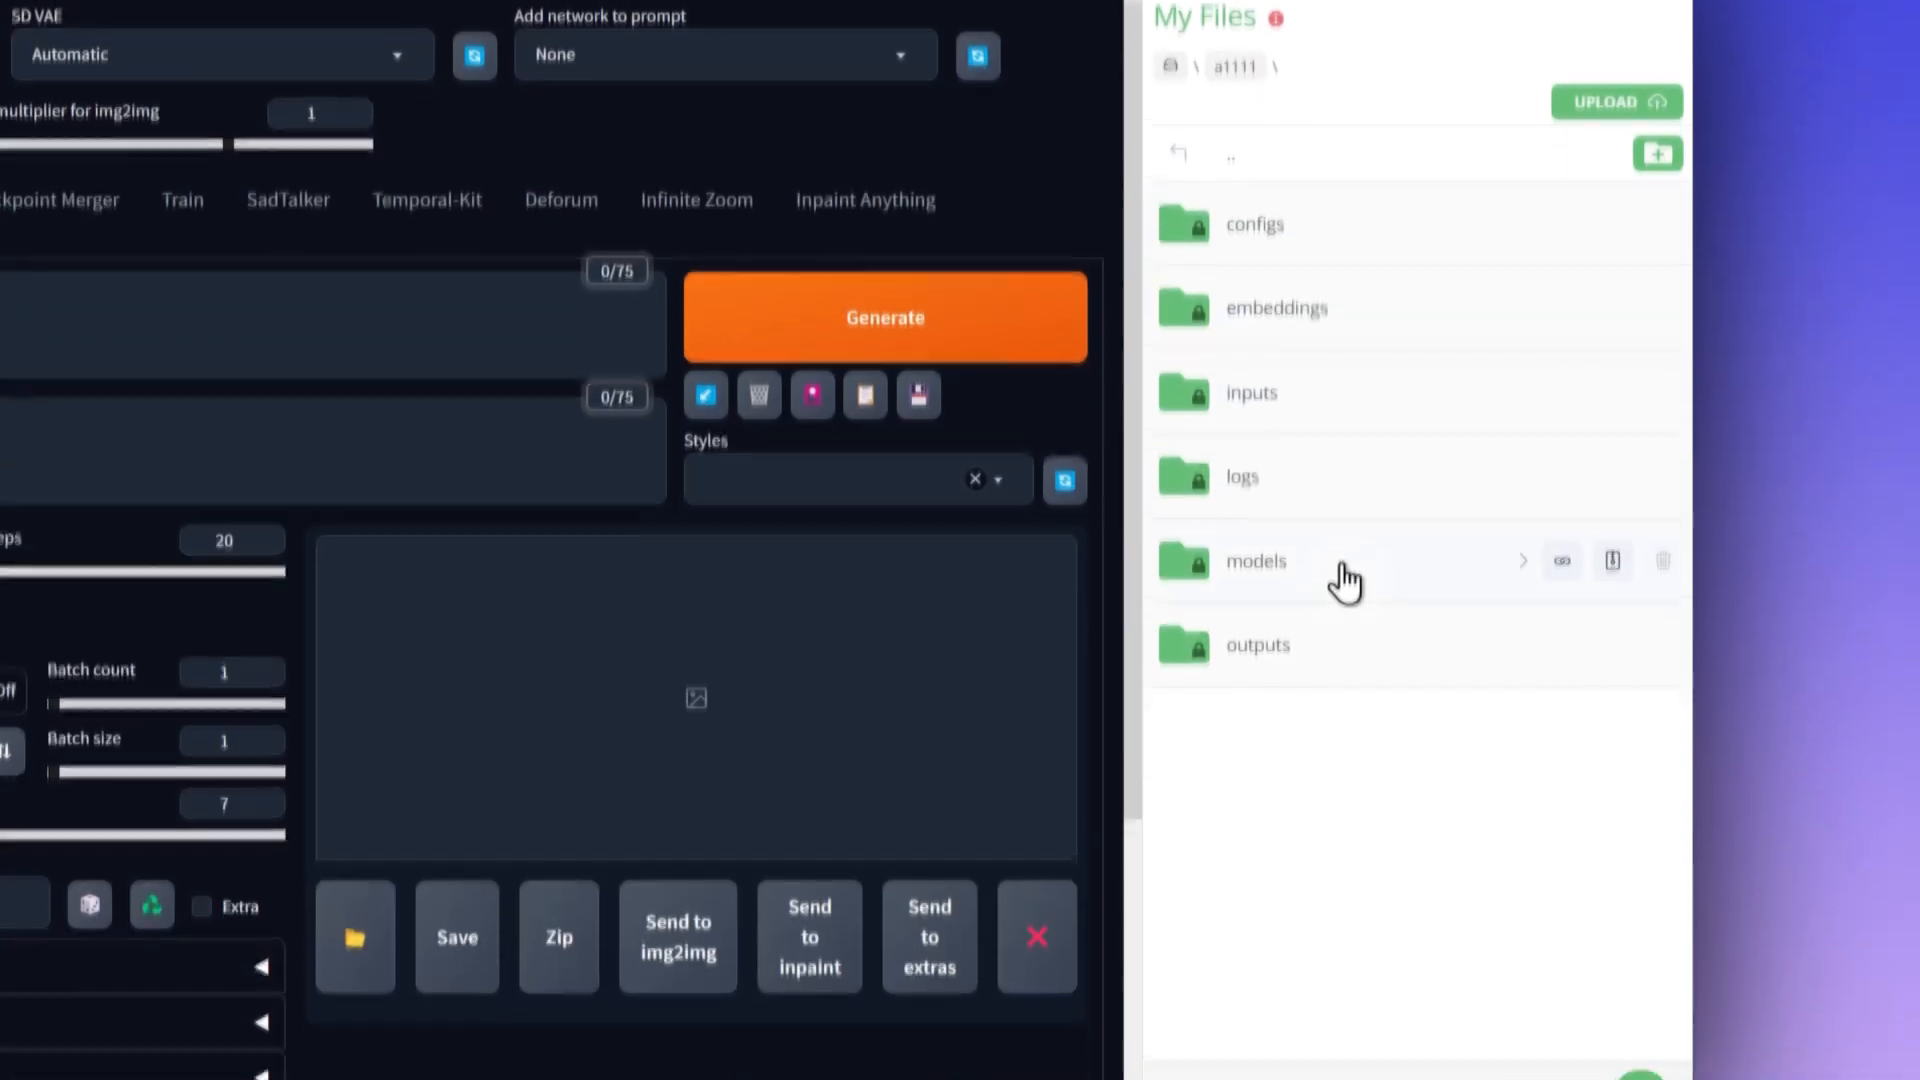
# Upload the Disney Pixar Cartoon Type B Civitai link into models/Stable-Diffusion.
pyautogui.click(1254, 560)
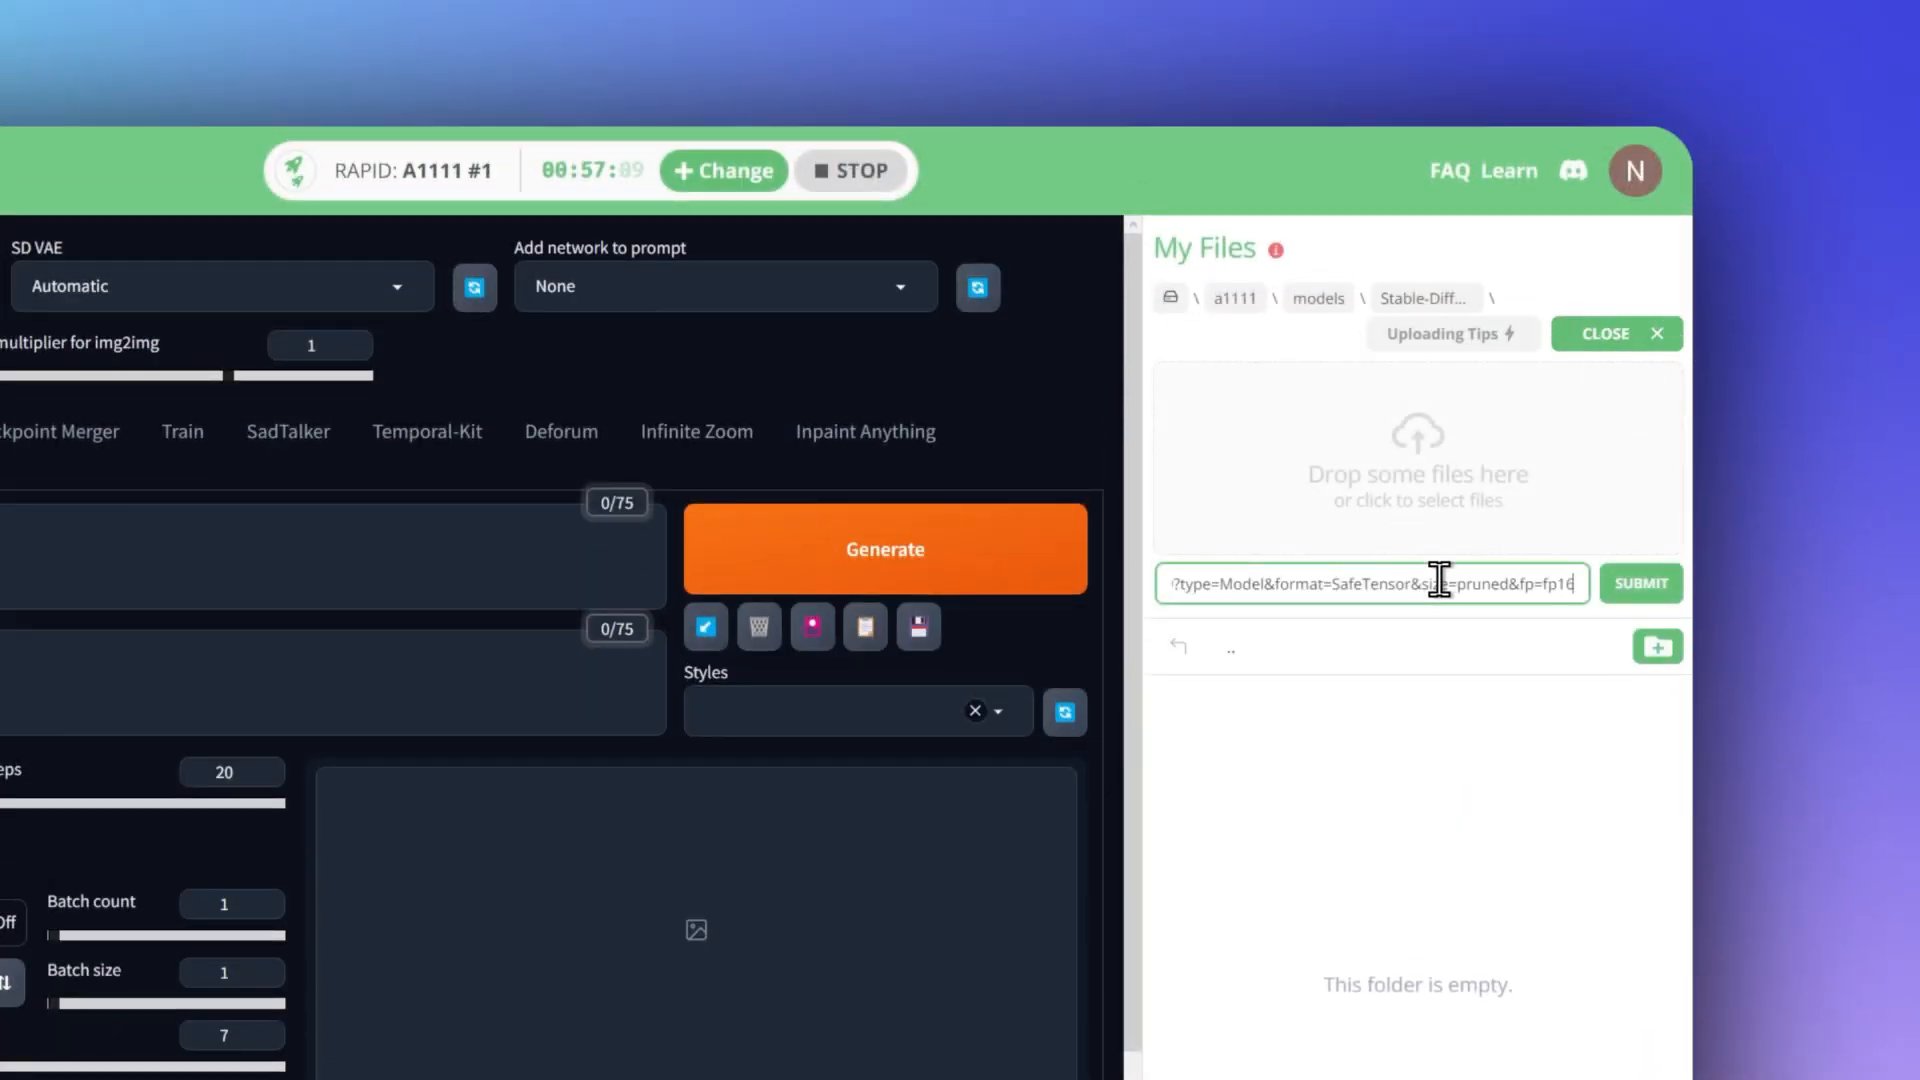
pyautogui.click(1616, 334)
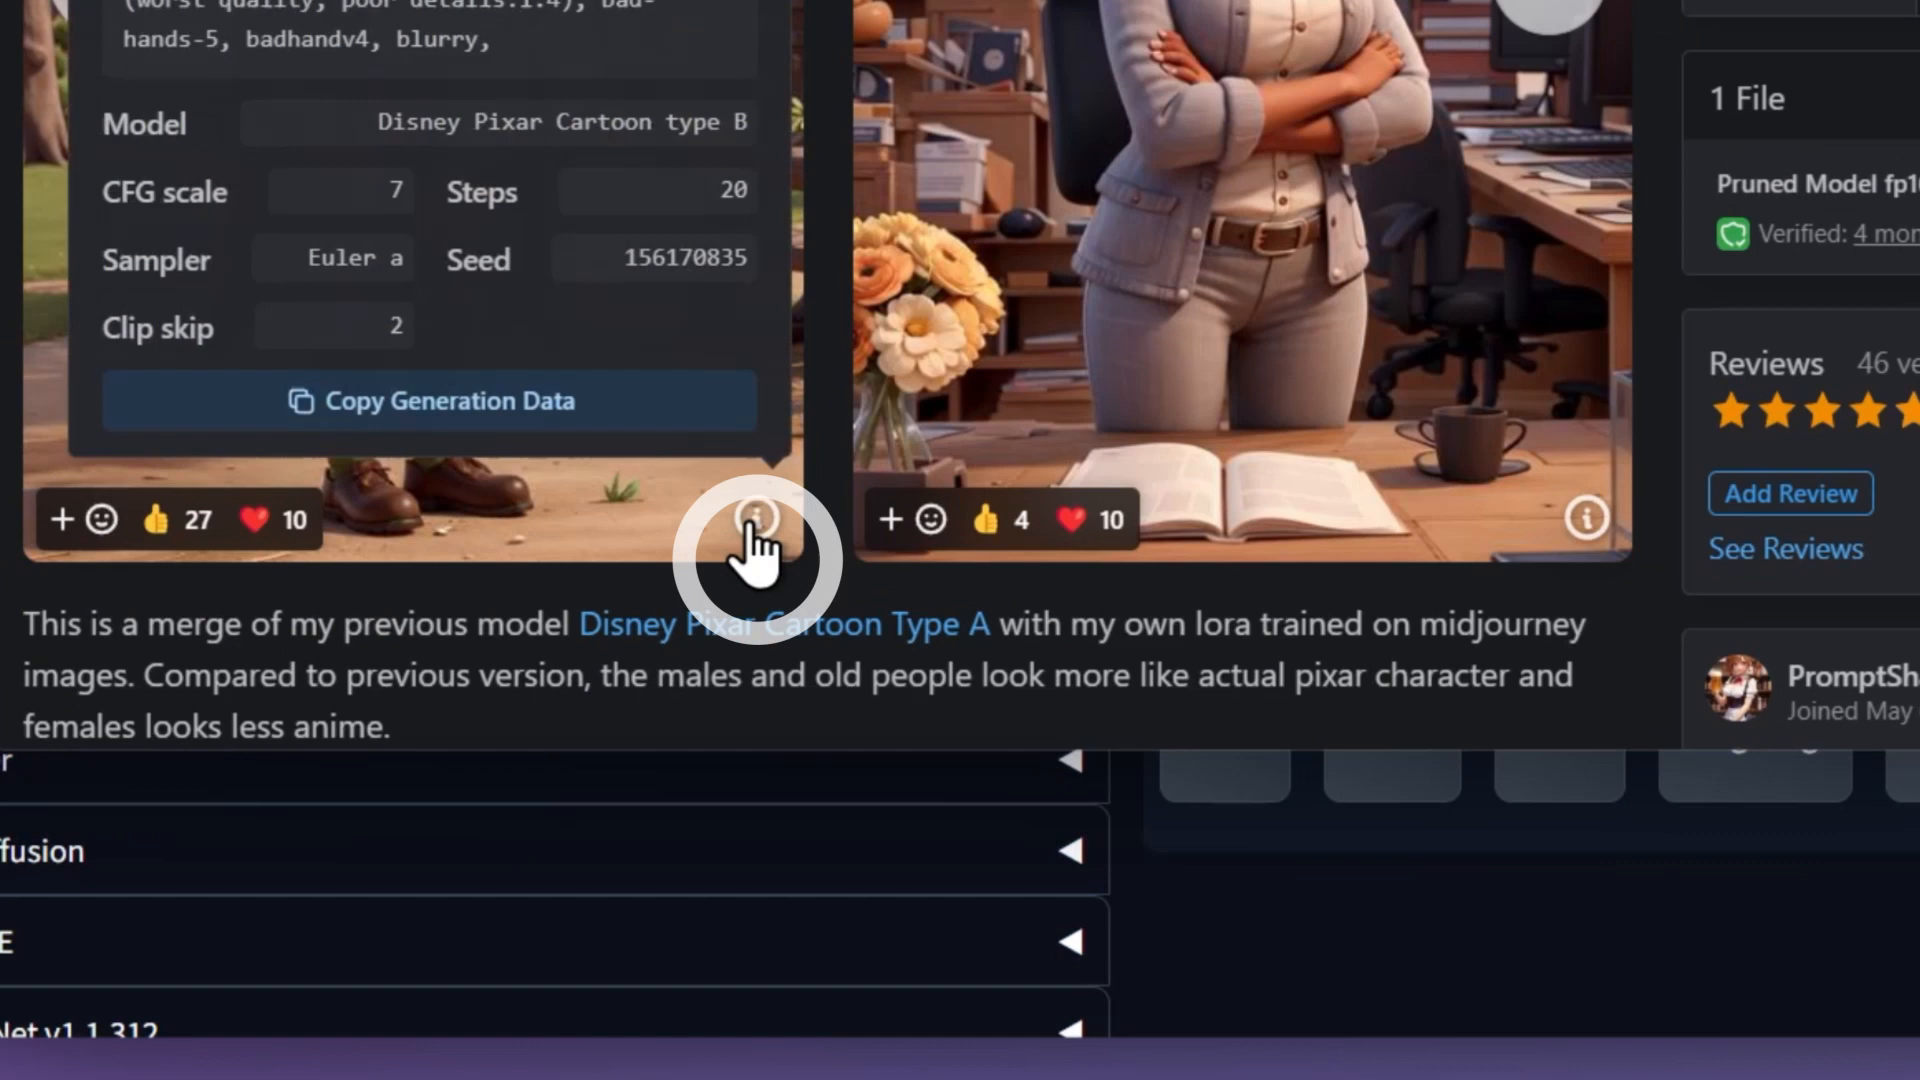
# Review the model's sample-image settings, then copy a seated-man photo from 'top 15 male poses' results.
pyautogui.scroll(3)
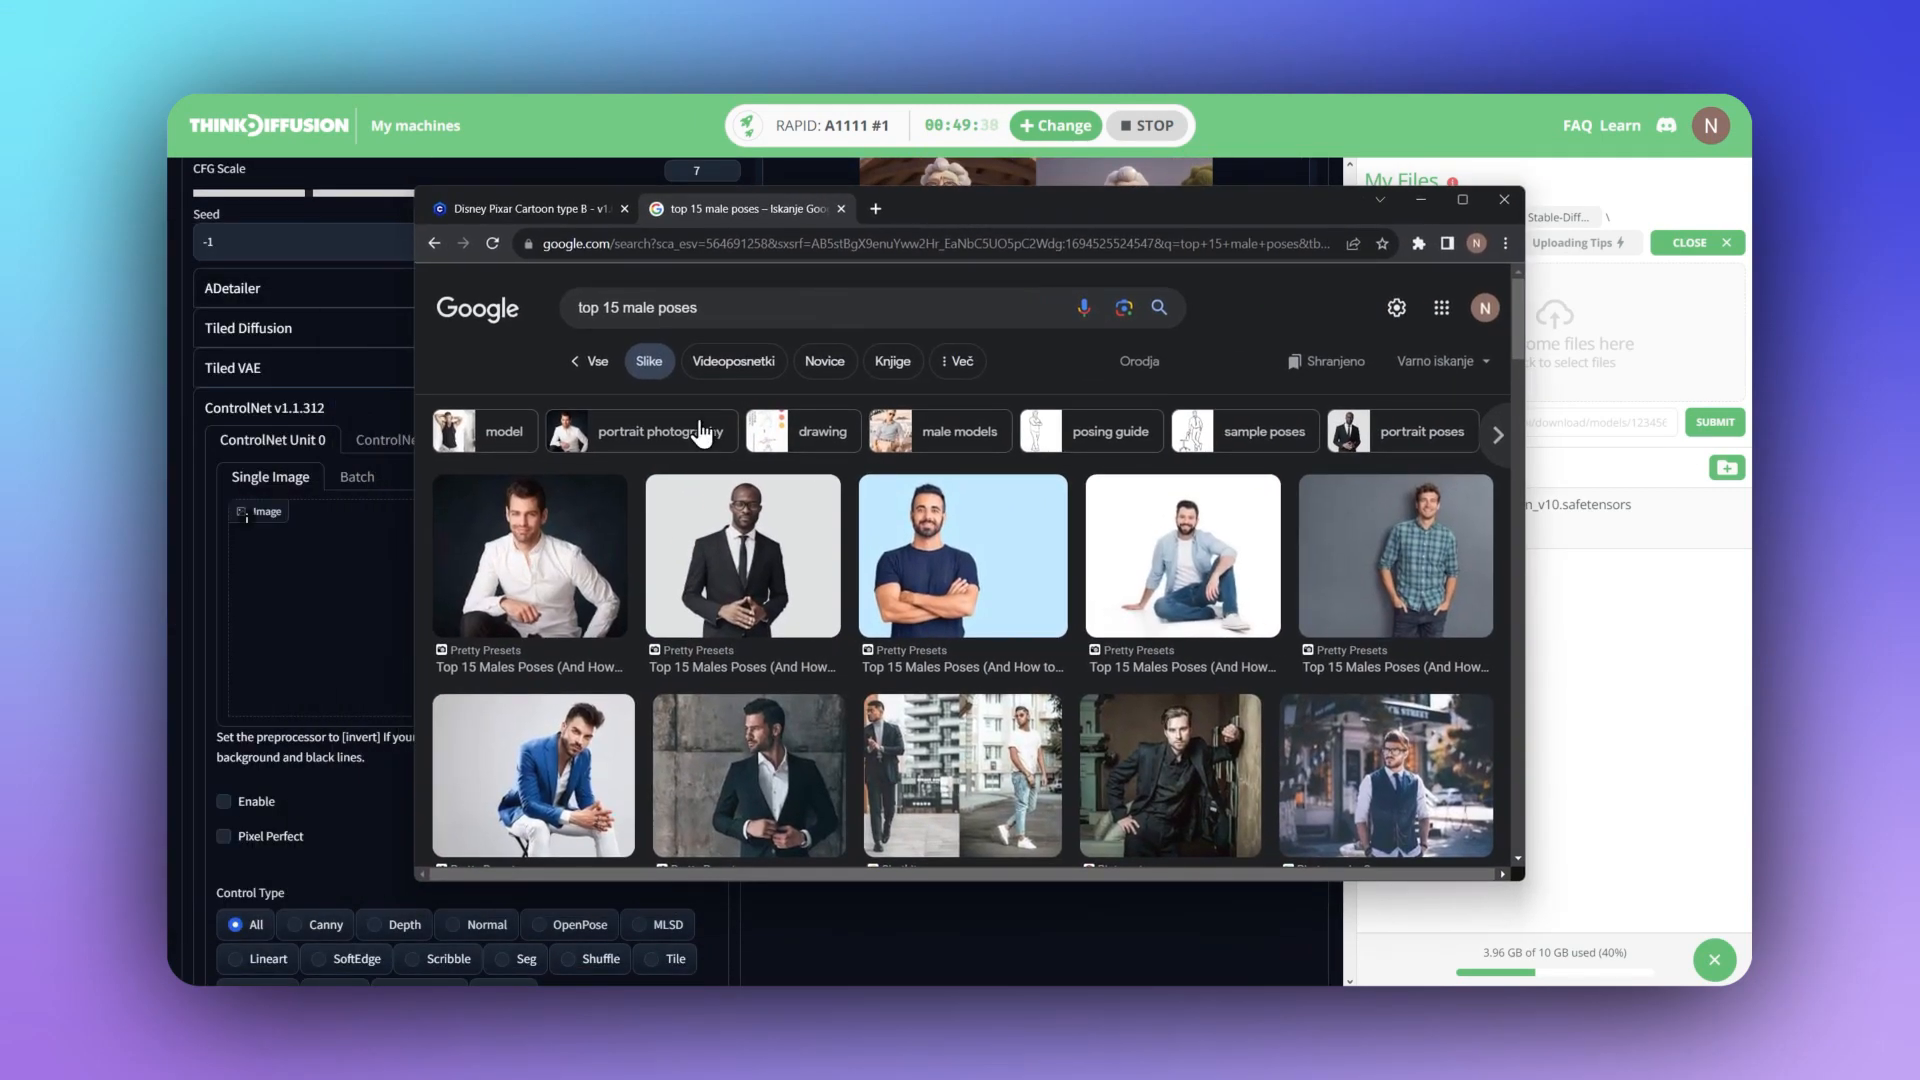
pyautogui.rightClick(528, 555)
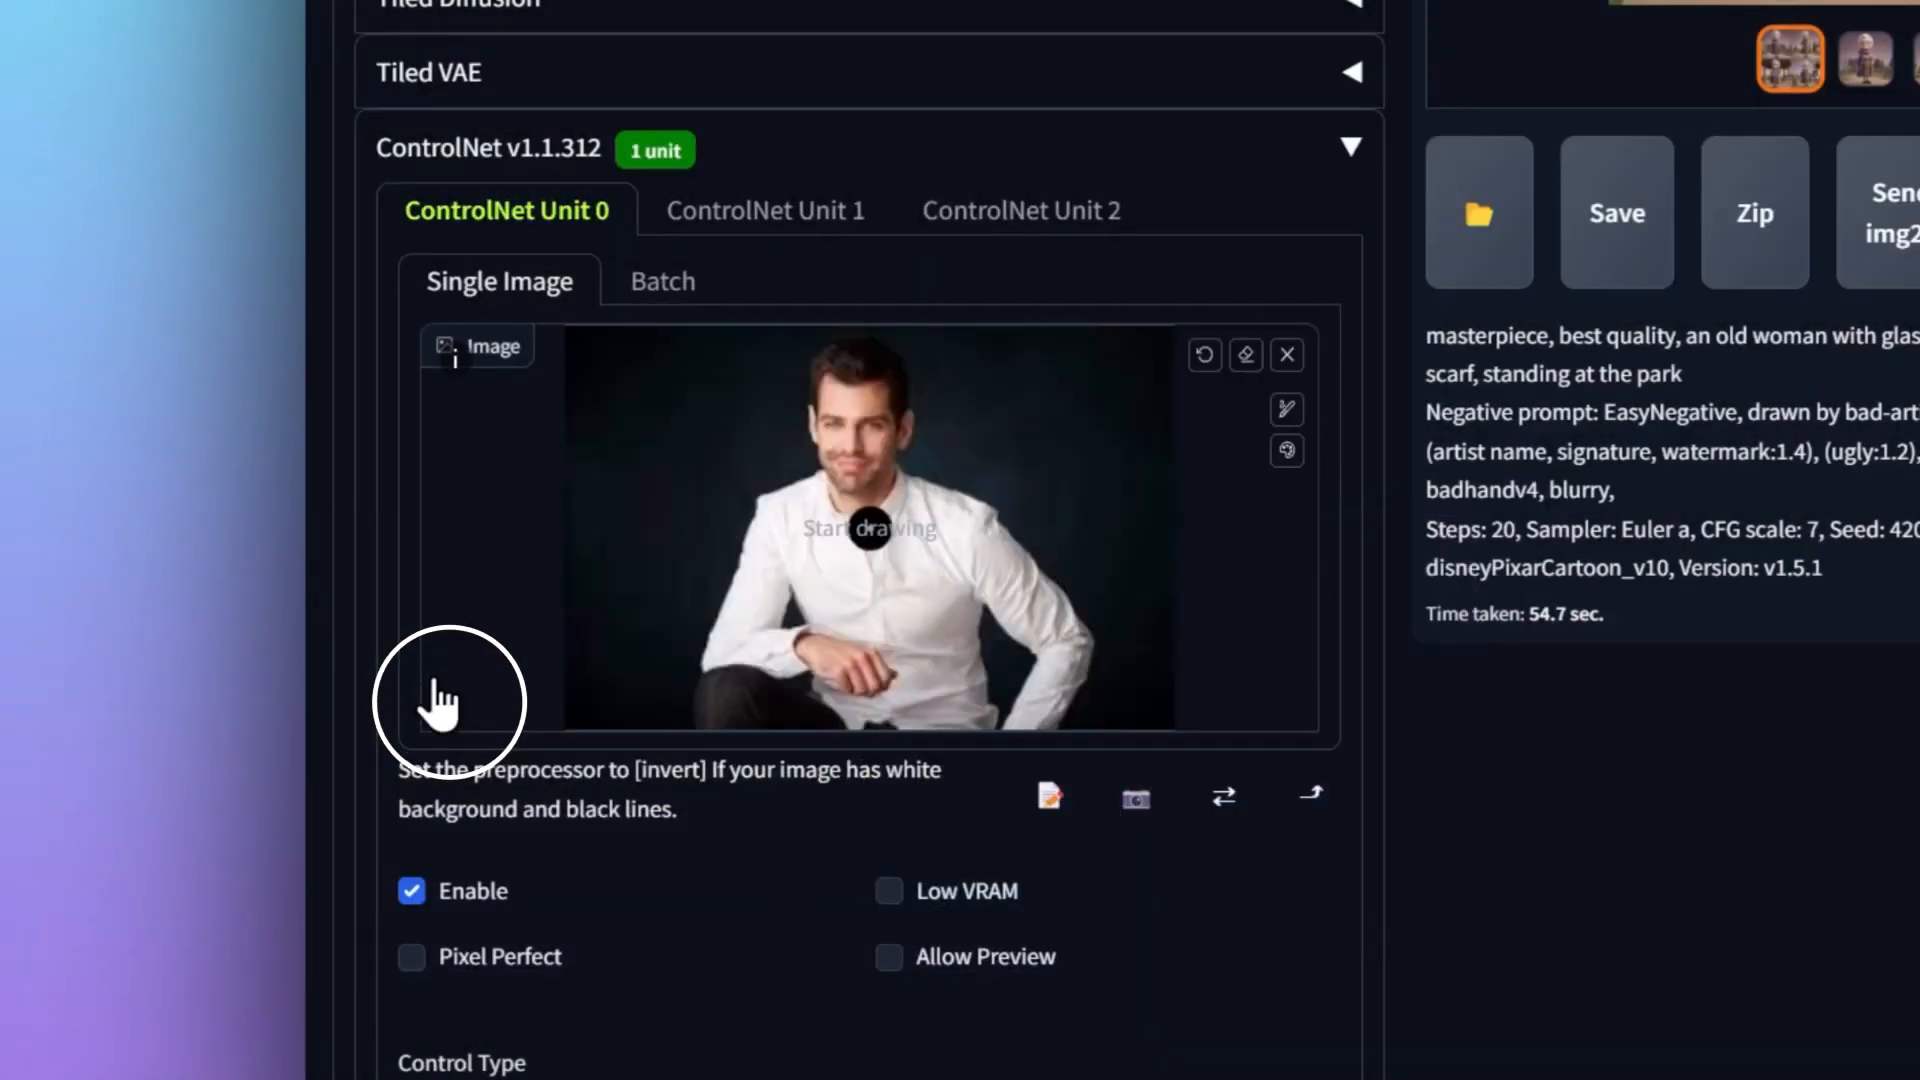
# Choose OpenPose as the control type for the enabled ControlNet unit holding the man's photo.
pyautogui.scroll(-3)
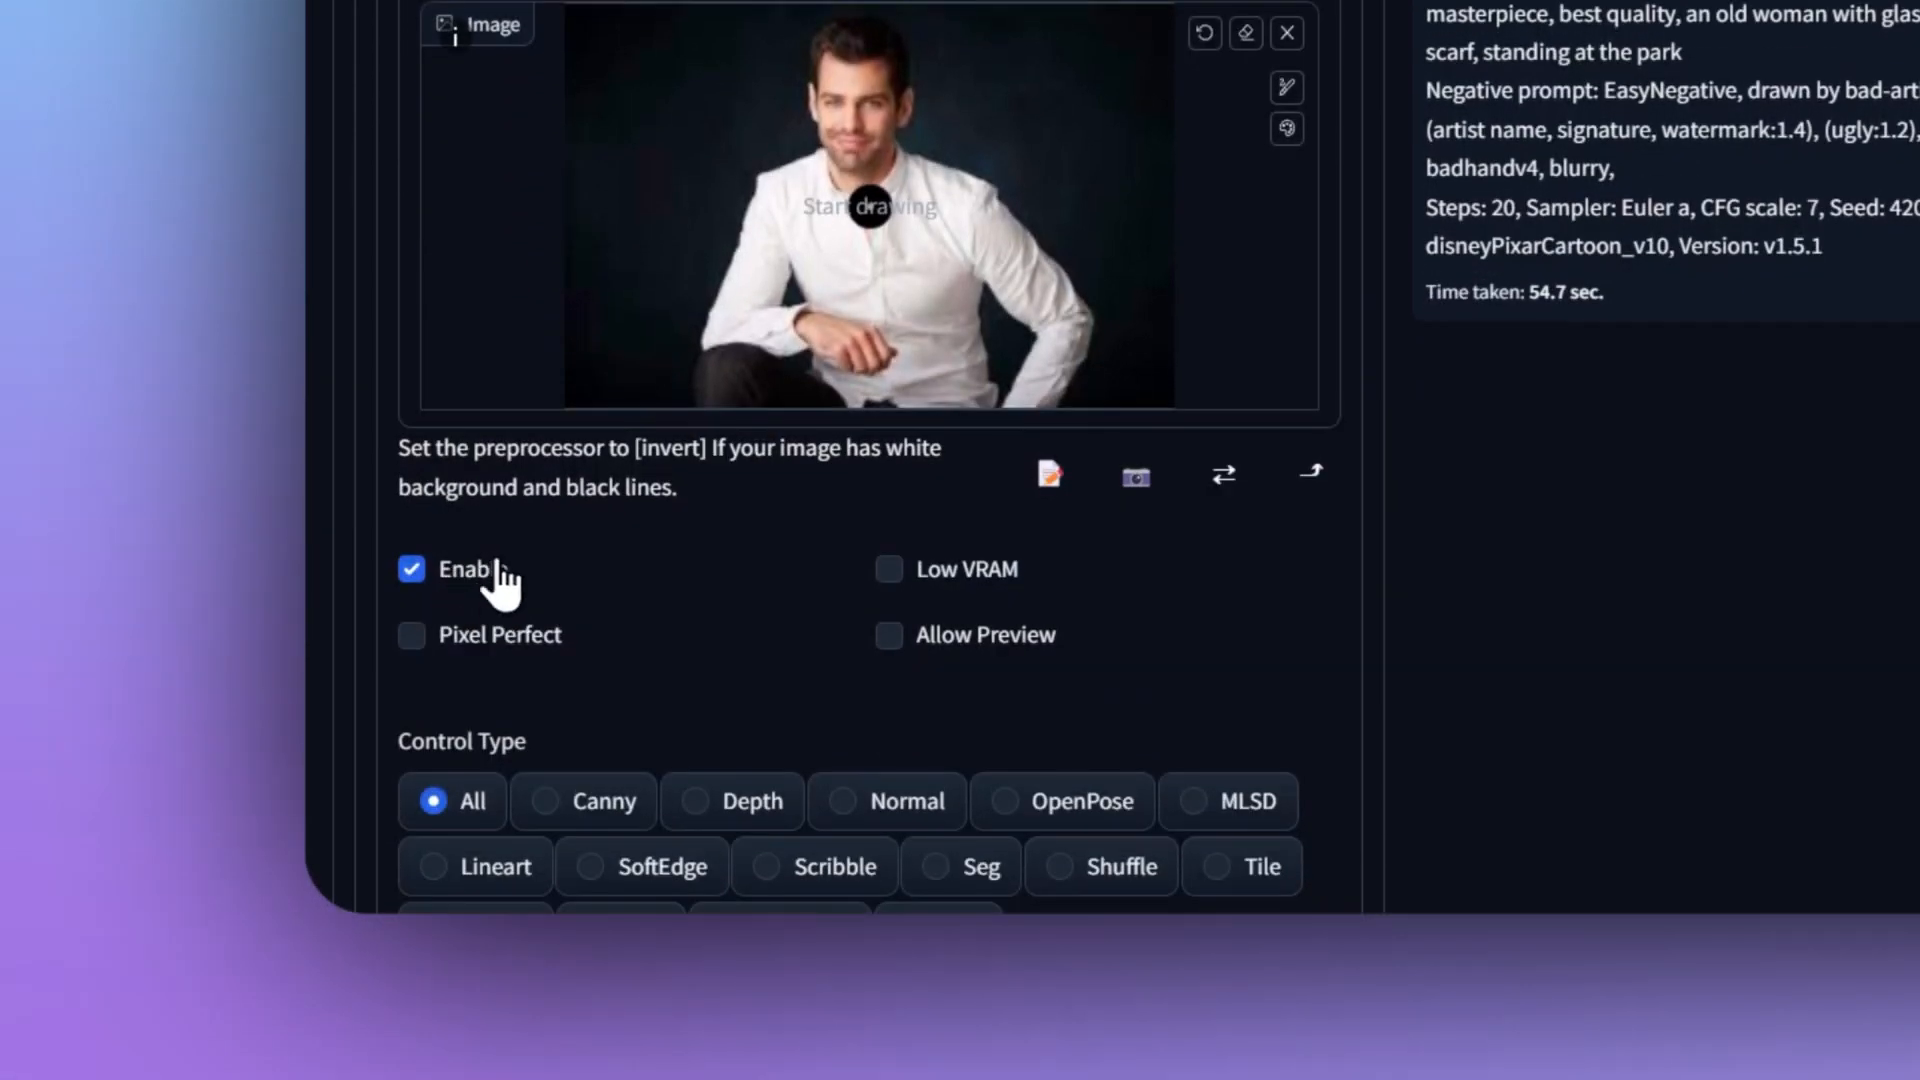
pyautogui.click(1004, 800)
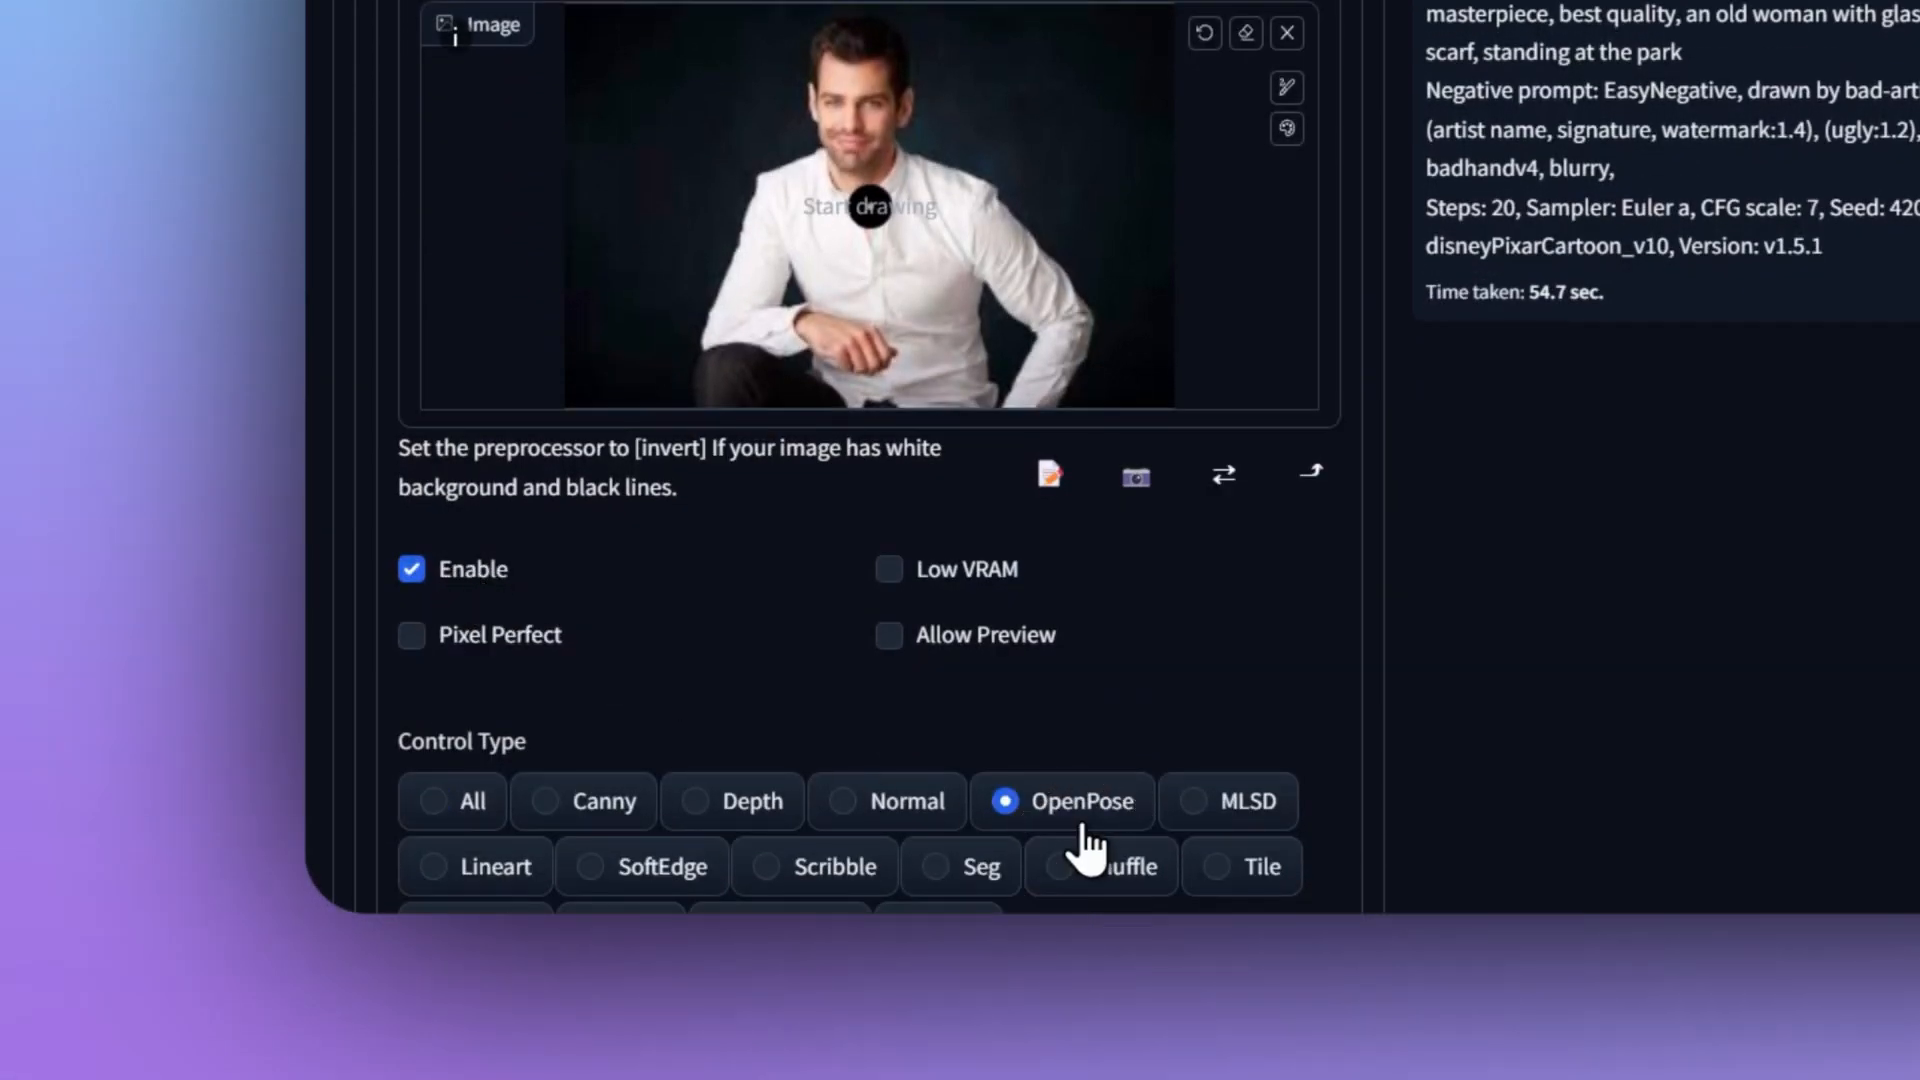
pyautogui.scroll(3)
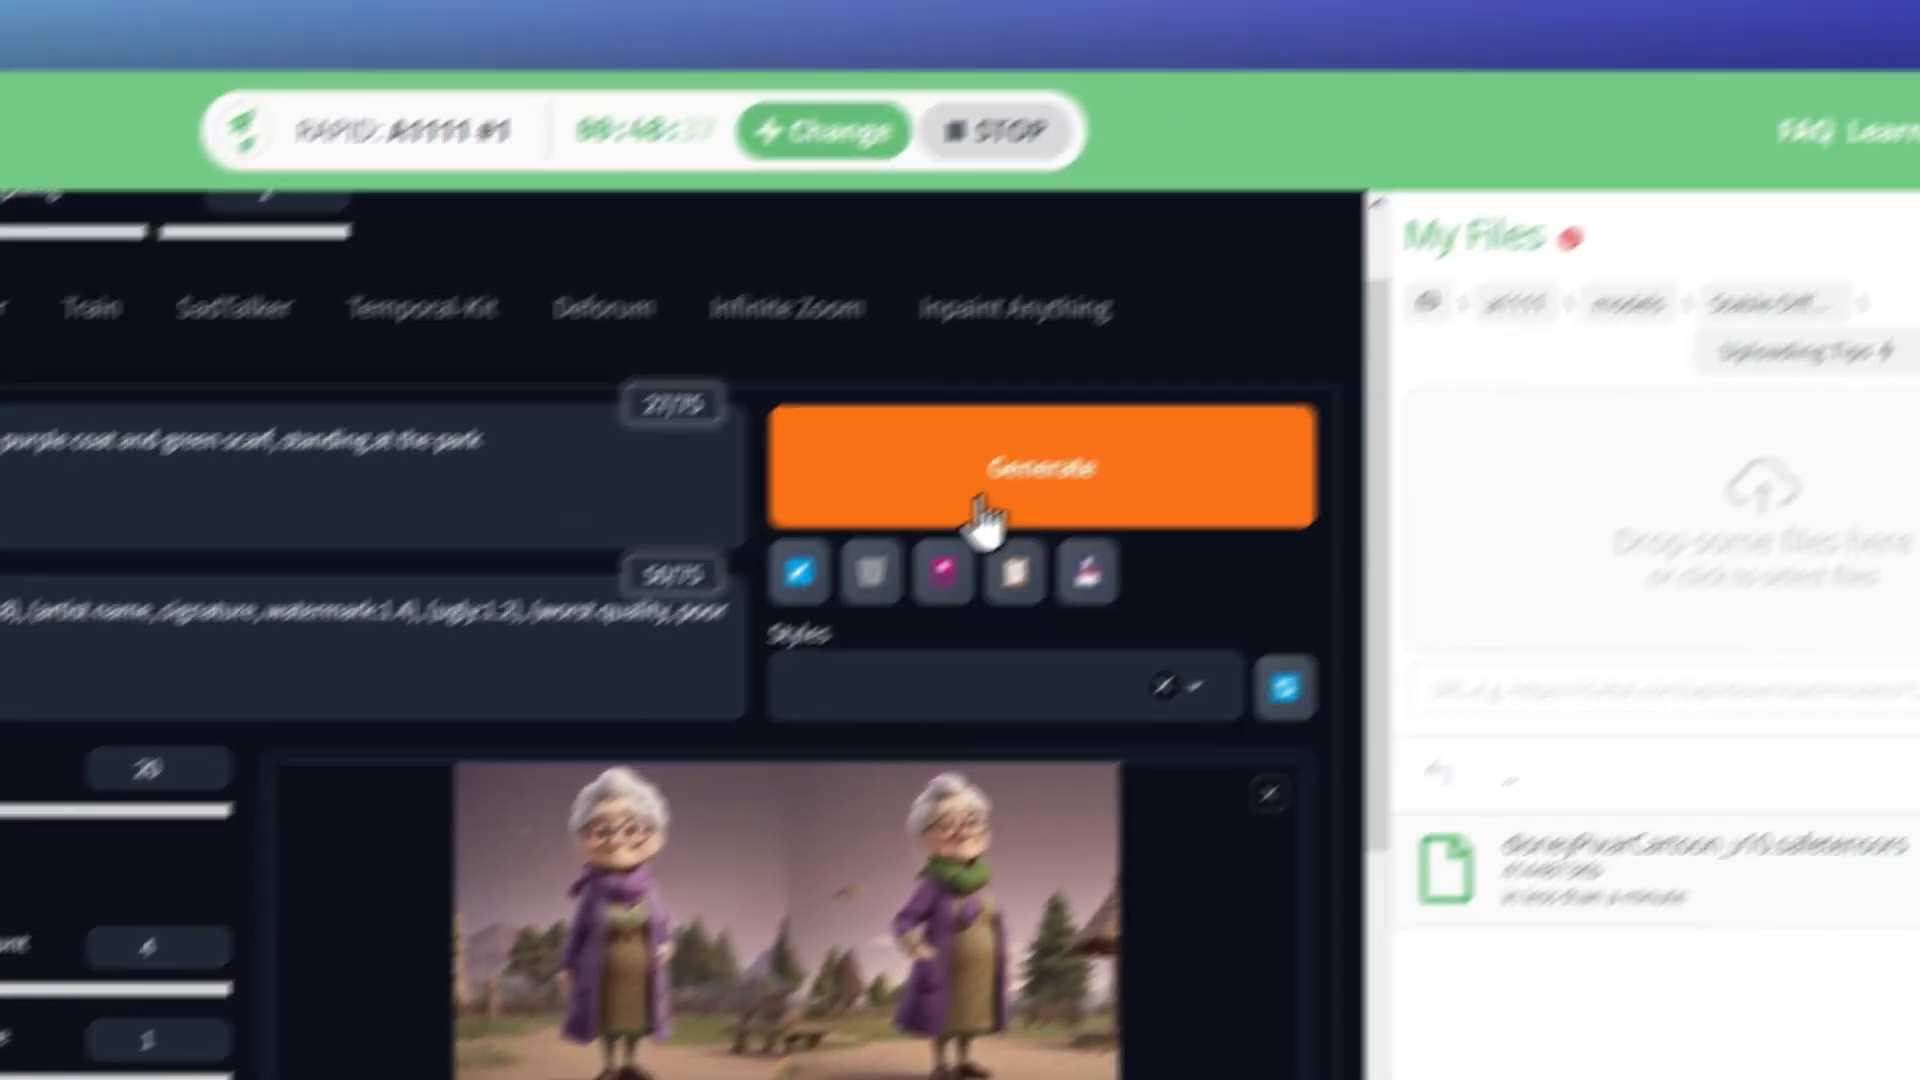
pyautogui.click(1040, 466)
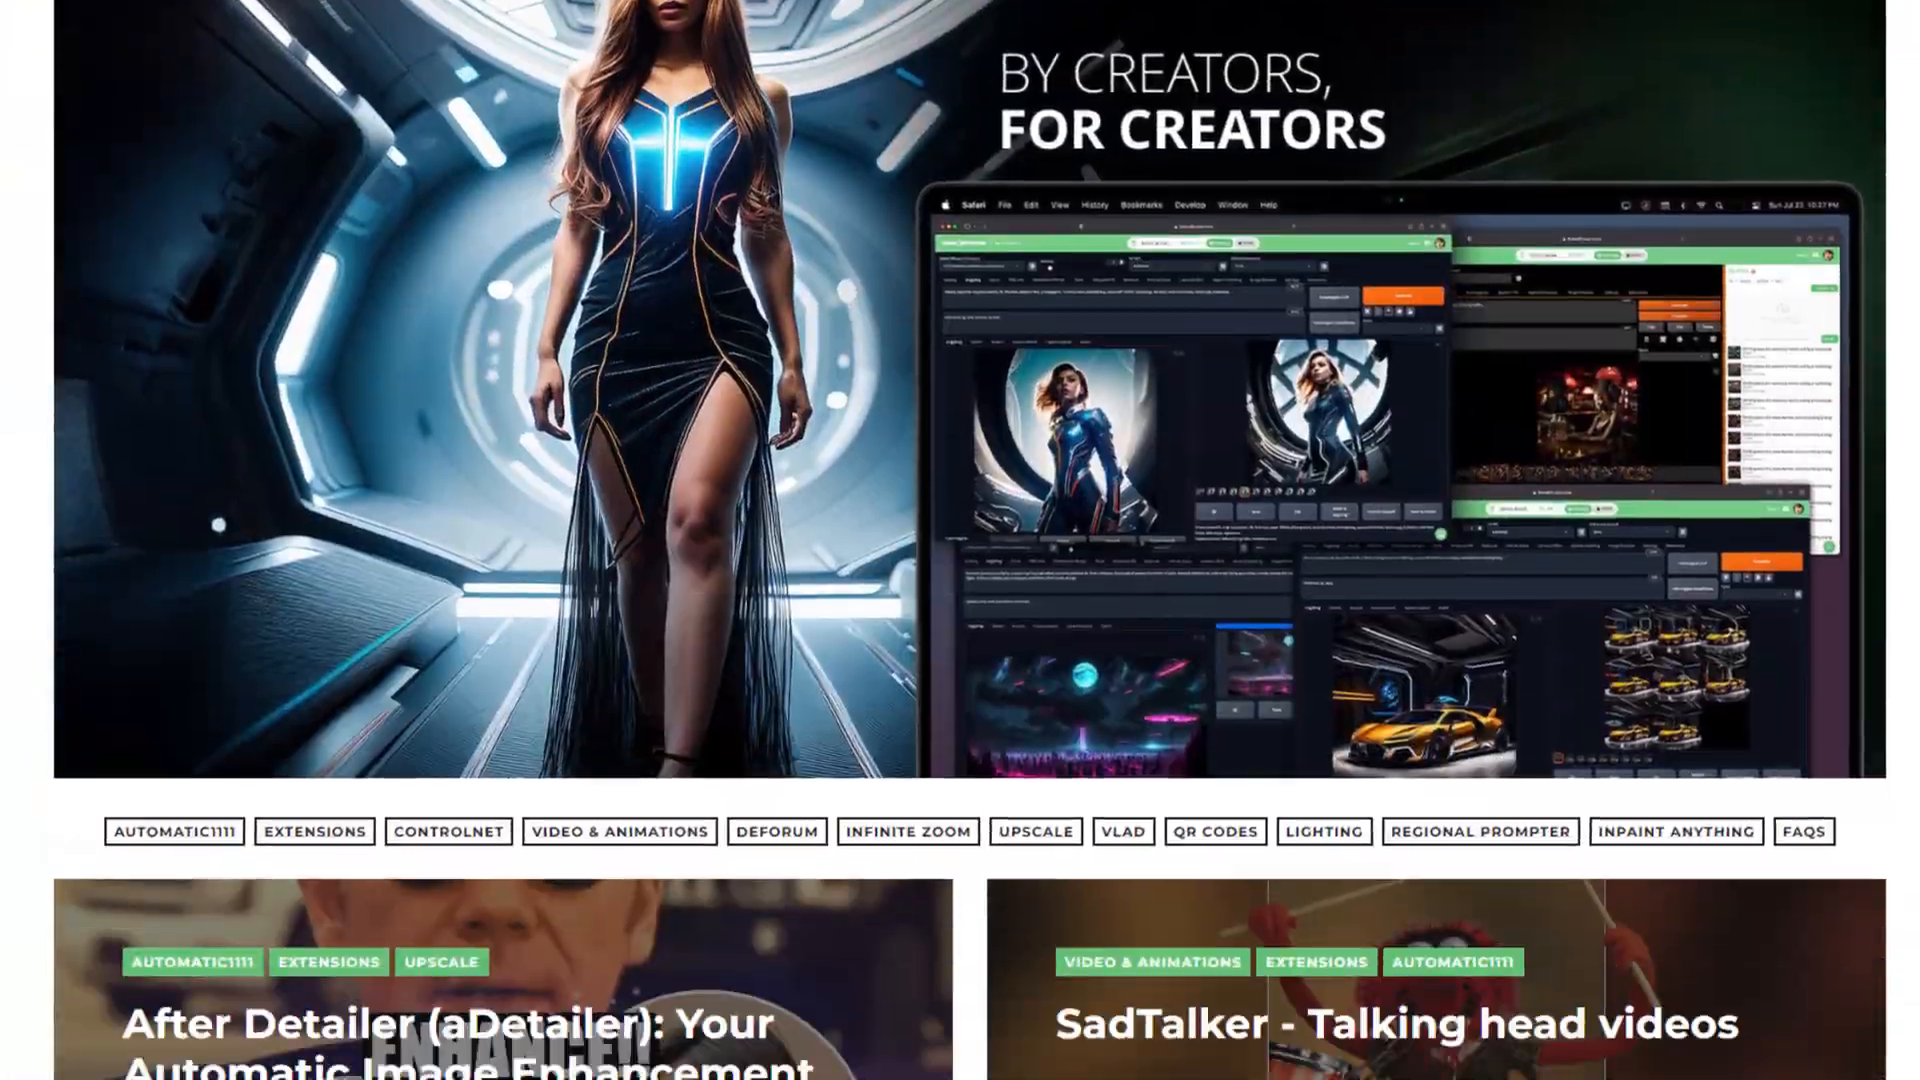
# Scroll the ThinkDiffusion homepage past tutorial articles to the community image gallery.
pyautogui.scroll(-3)
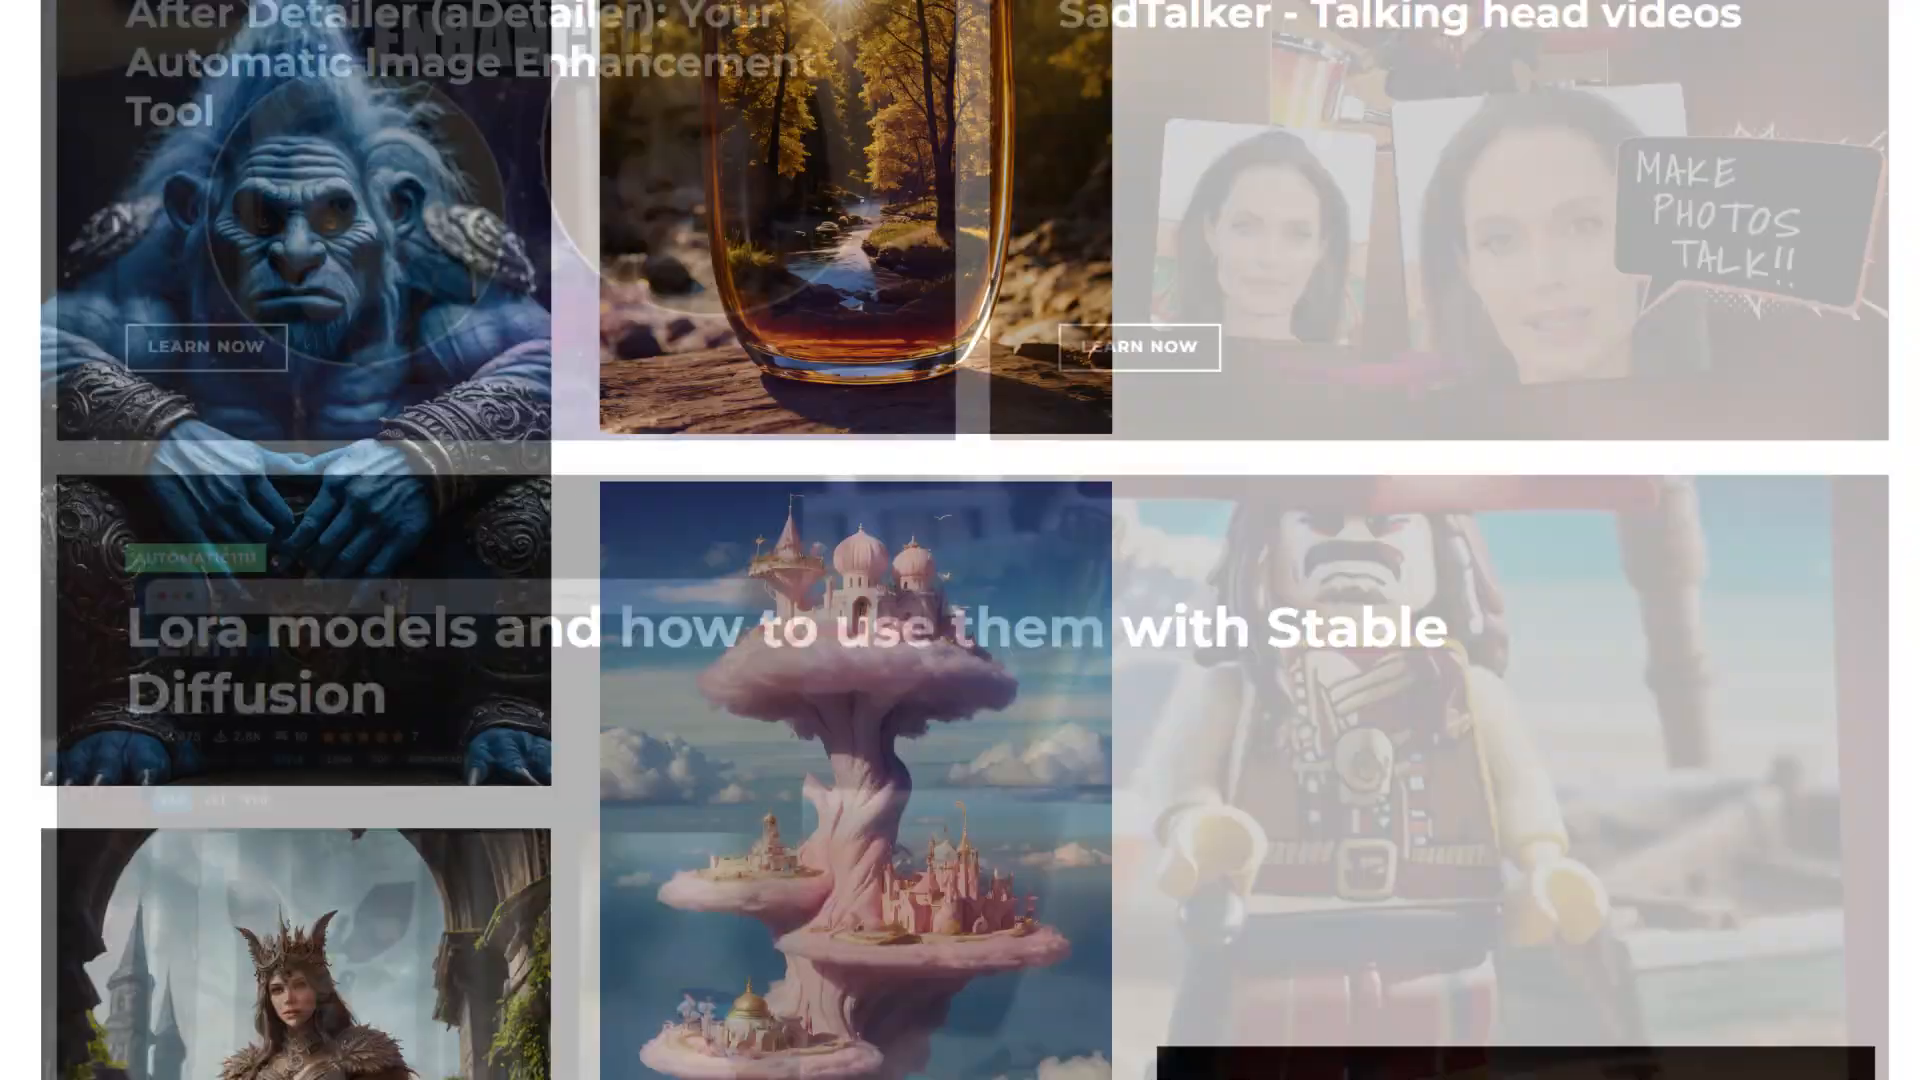
pyautogui.scroll(-3)
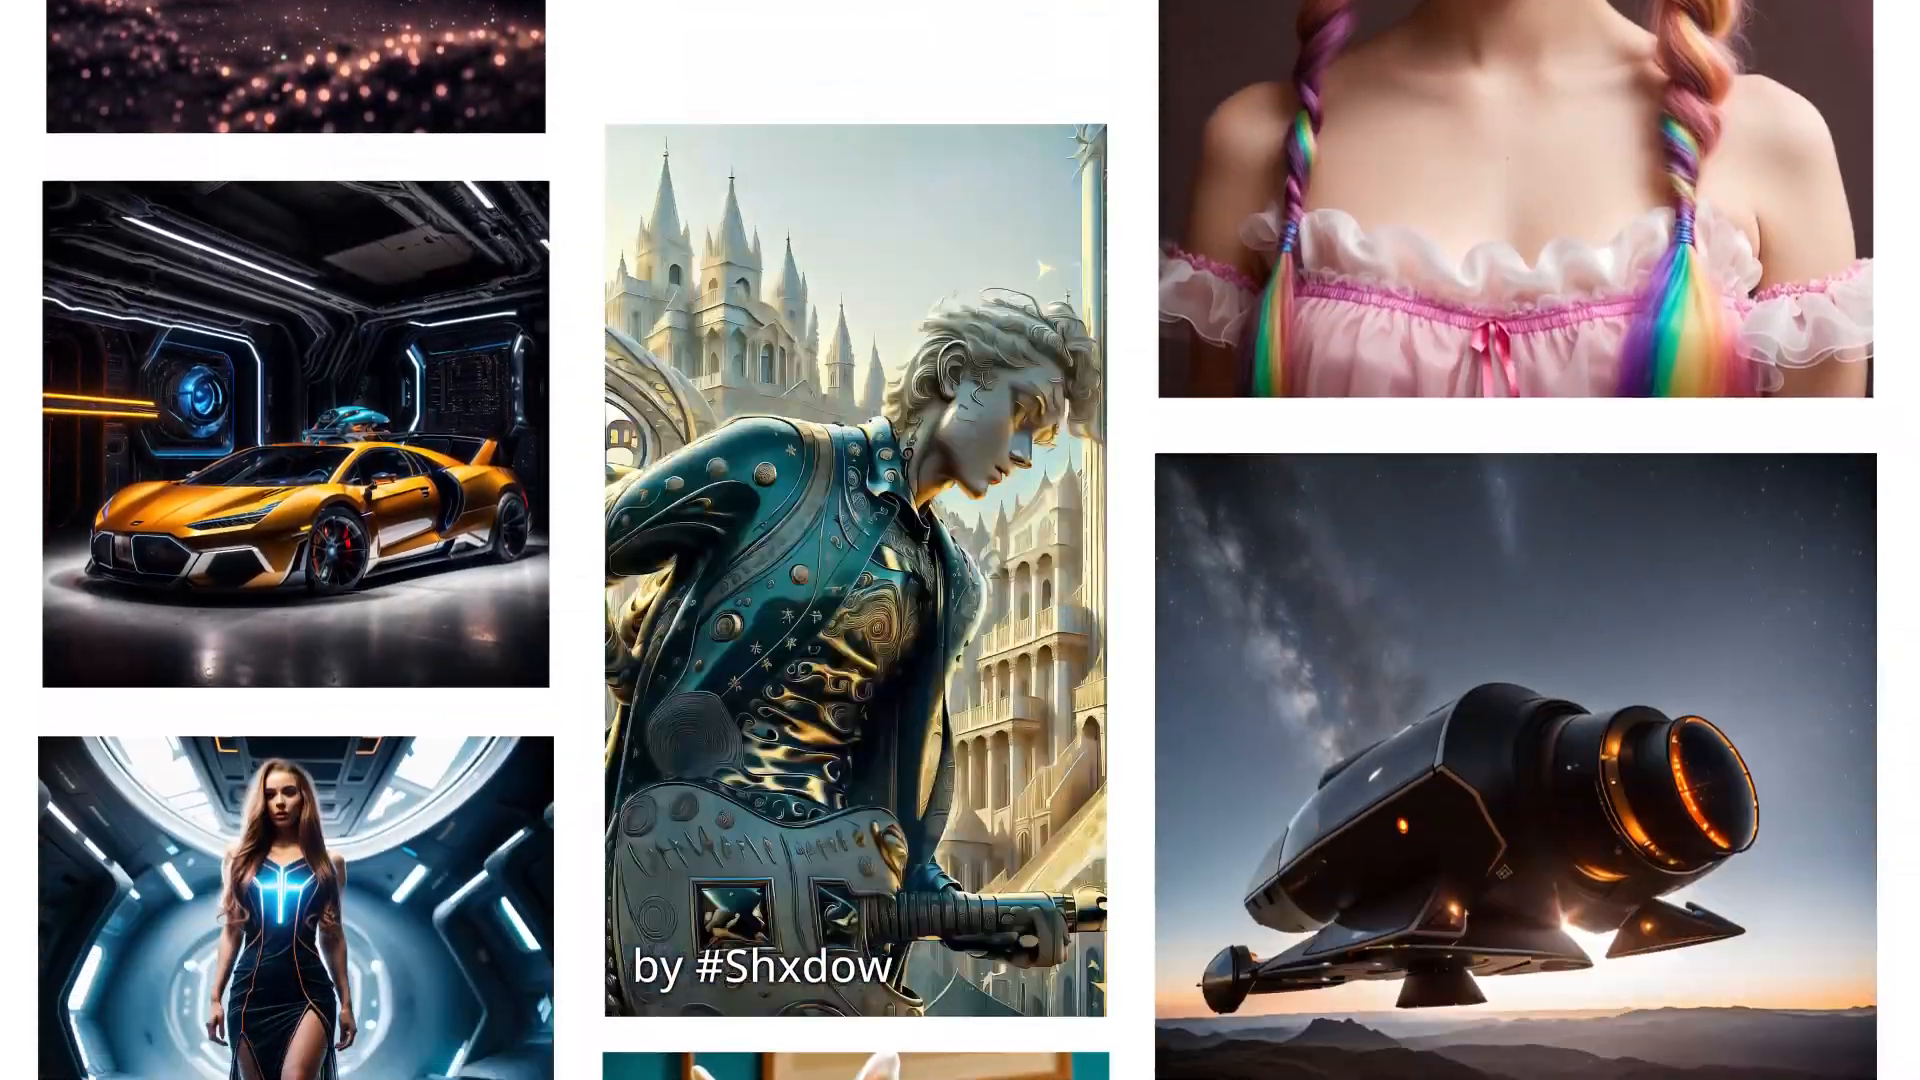